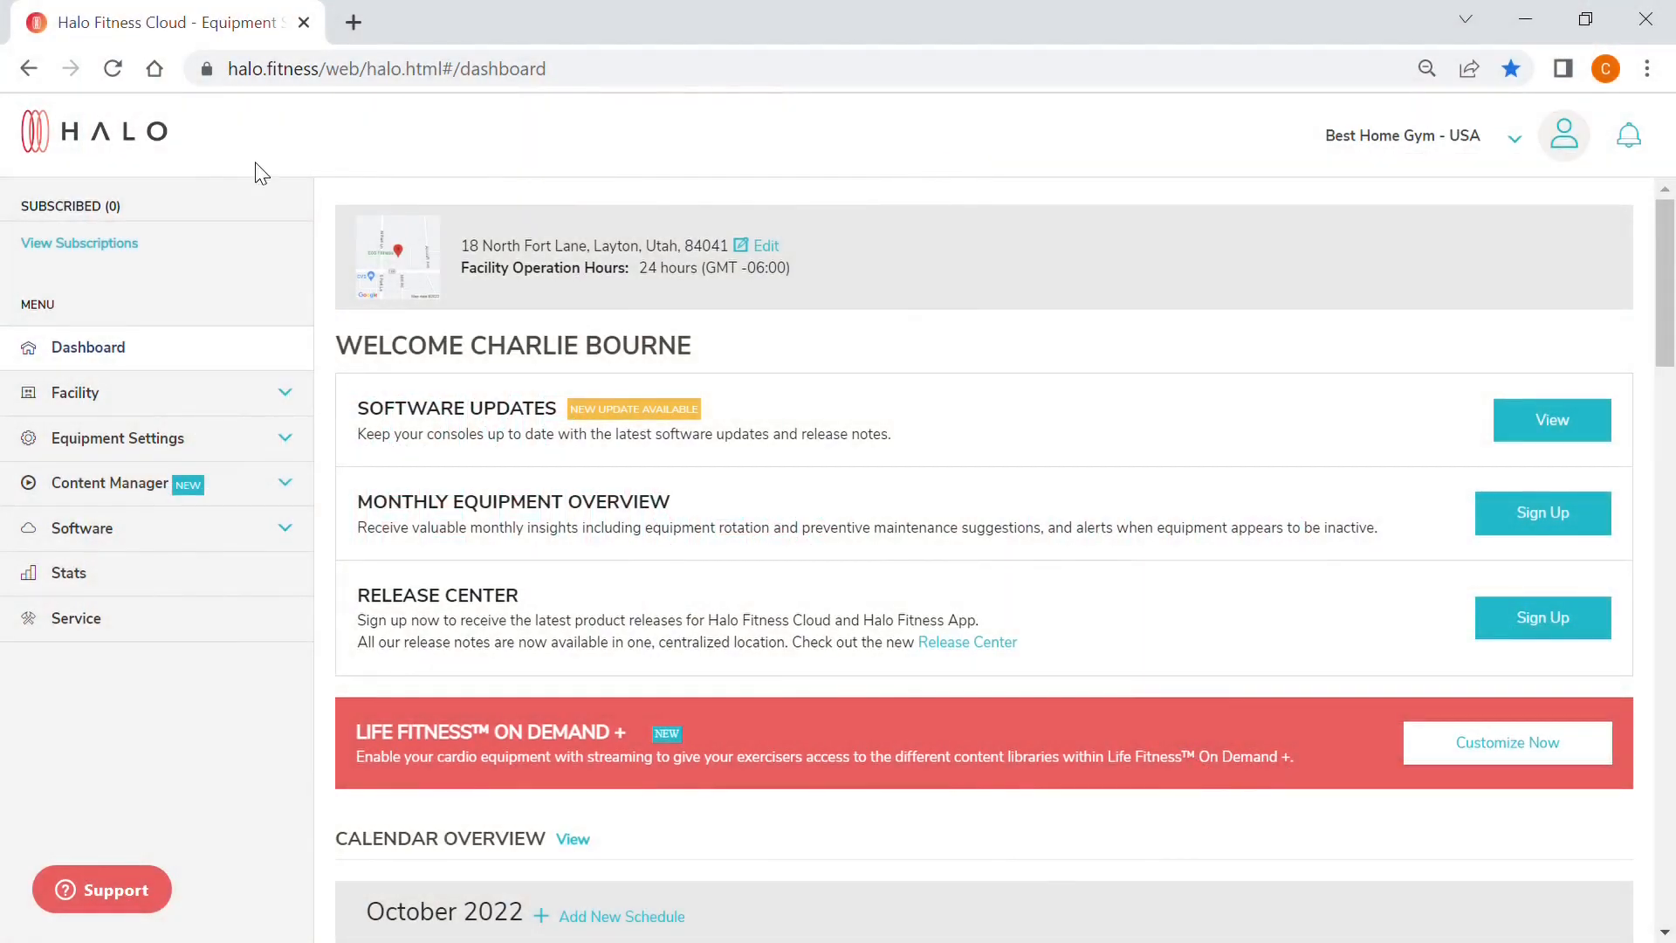
mouse_move(197, 184)
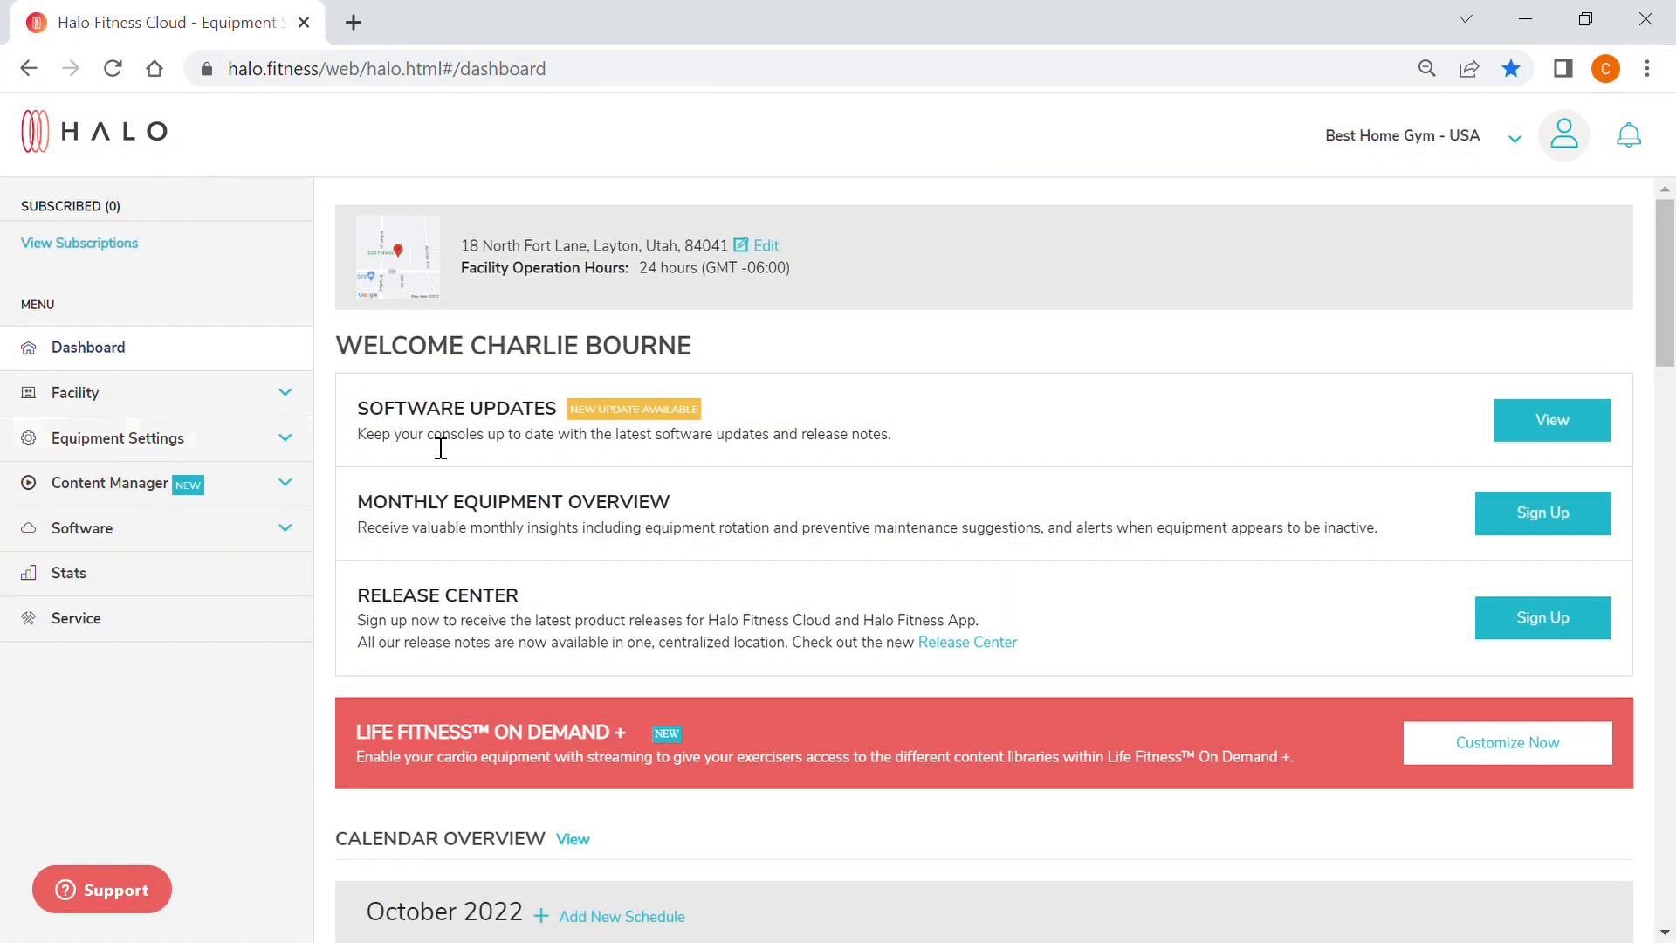
- Expand Content Manager in the left menu to reveal the Enable Equipment link
click(110, 484)
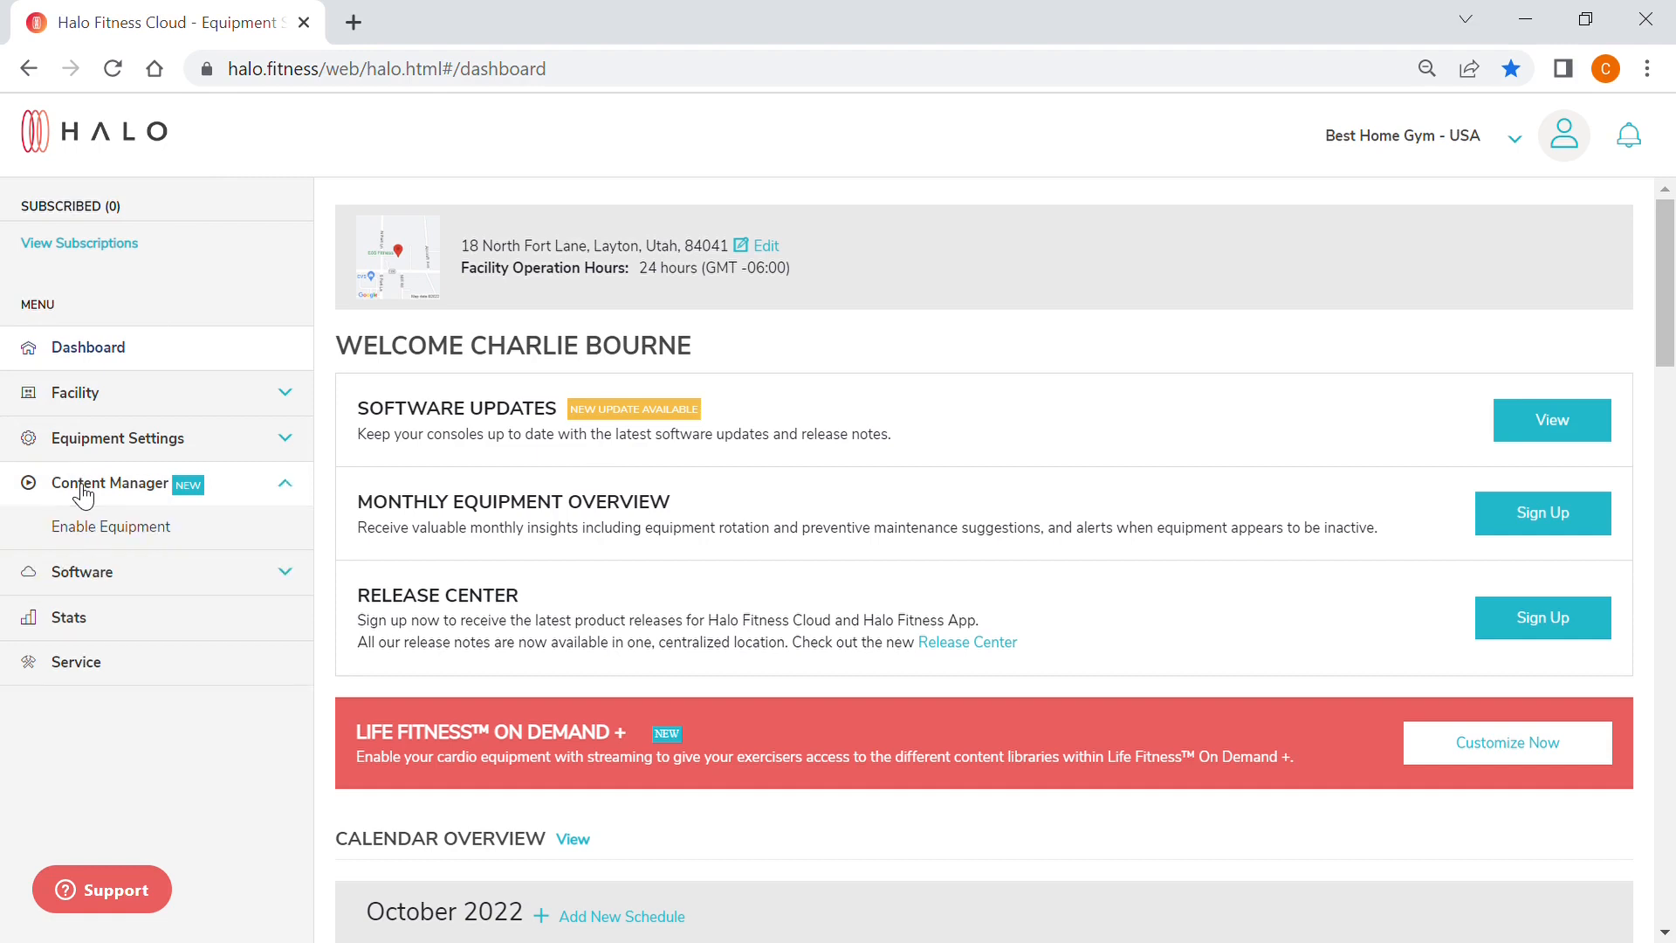
mouse_move(140, 534)
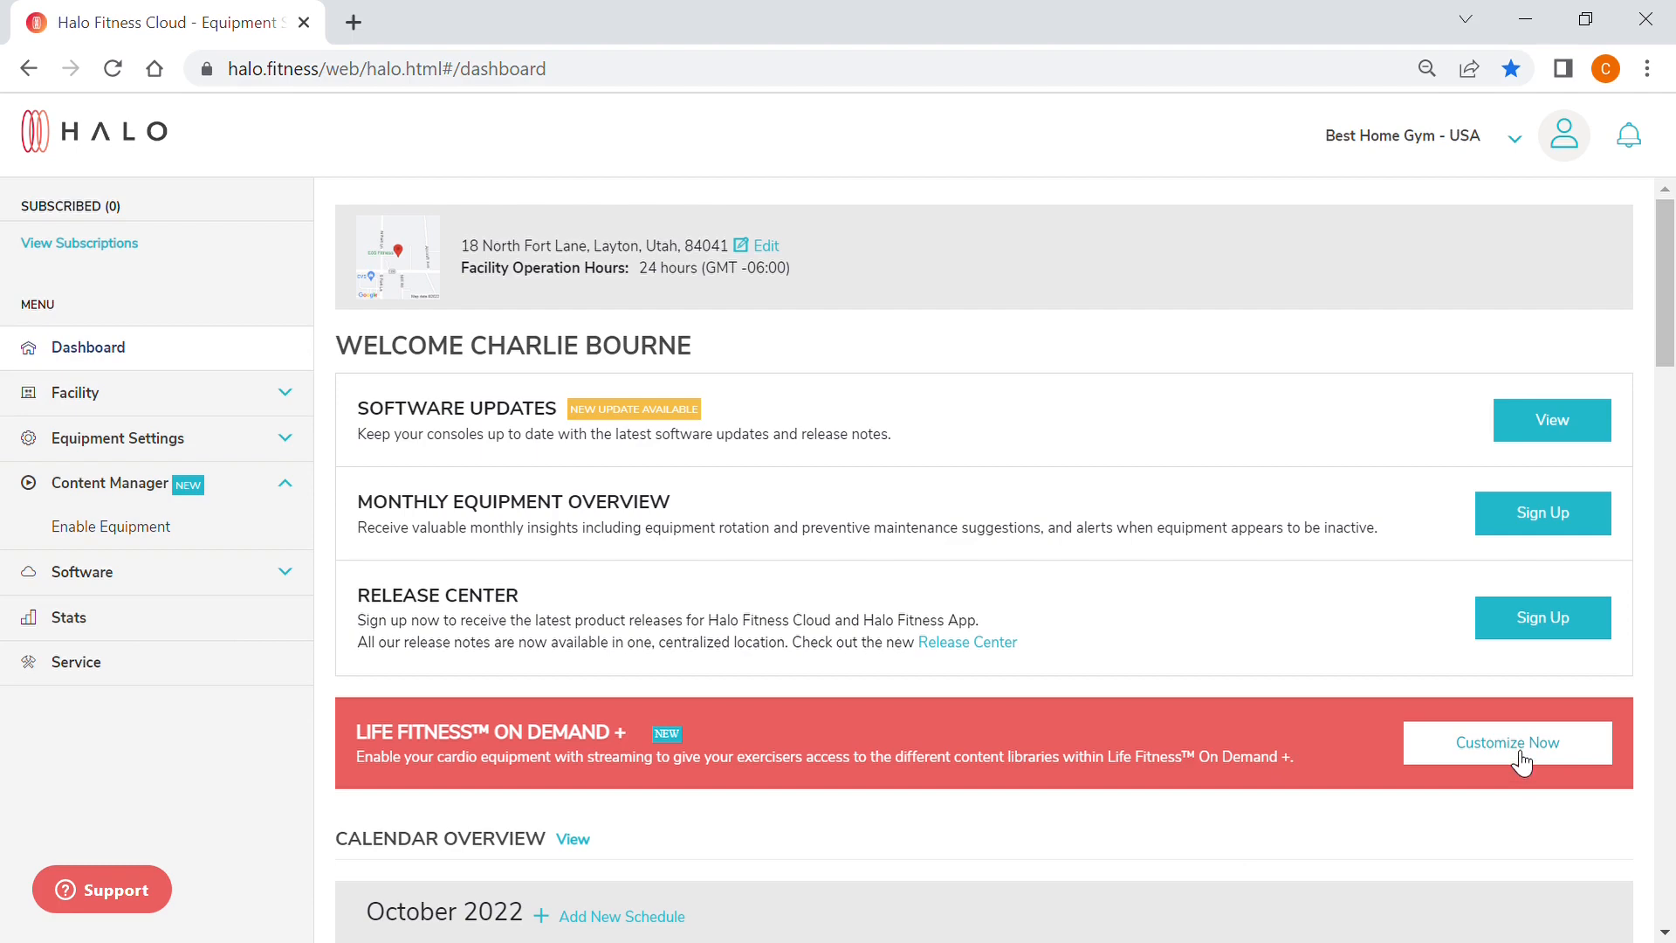
- Open Enable Equipment and view the facility list with Best Home Gym - USA checked
click(1506, 744)
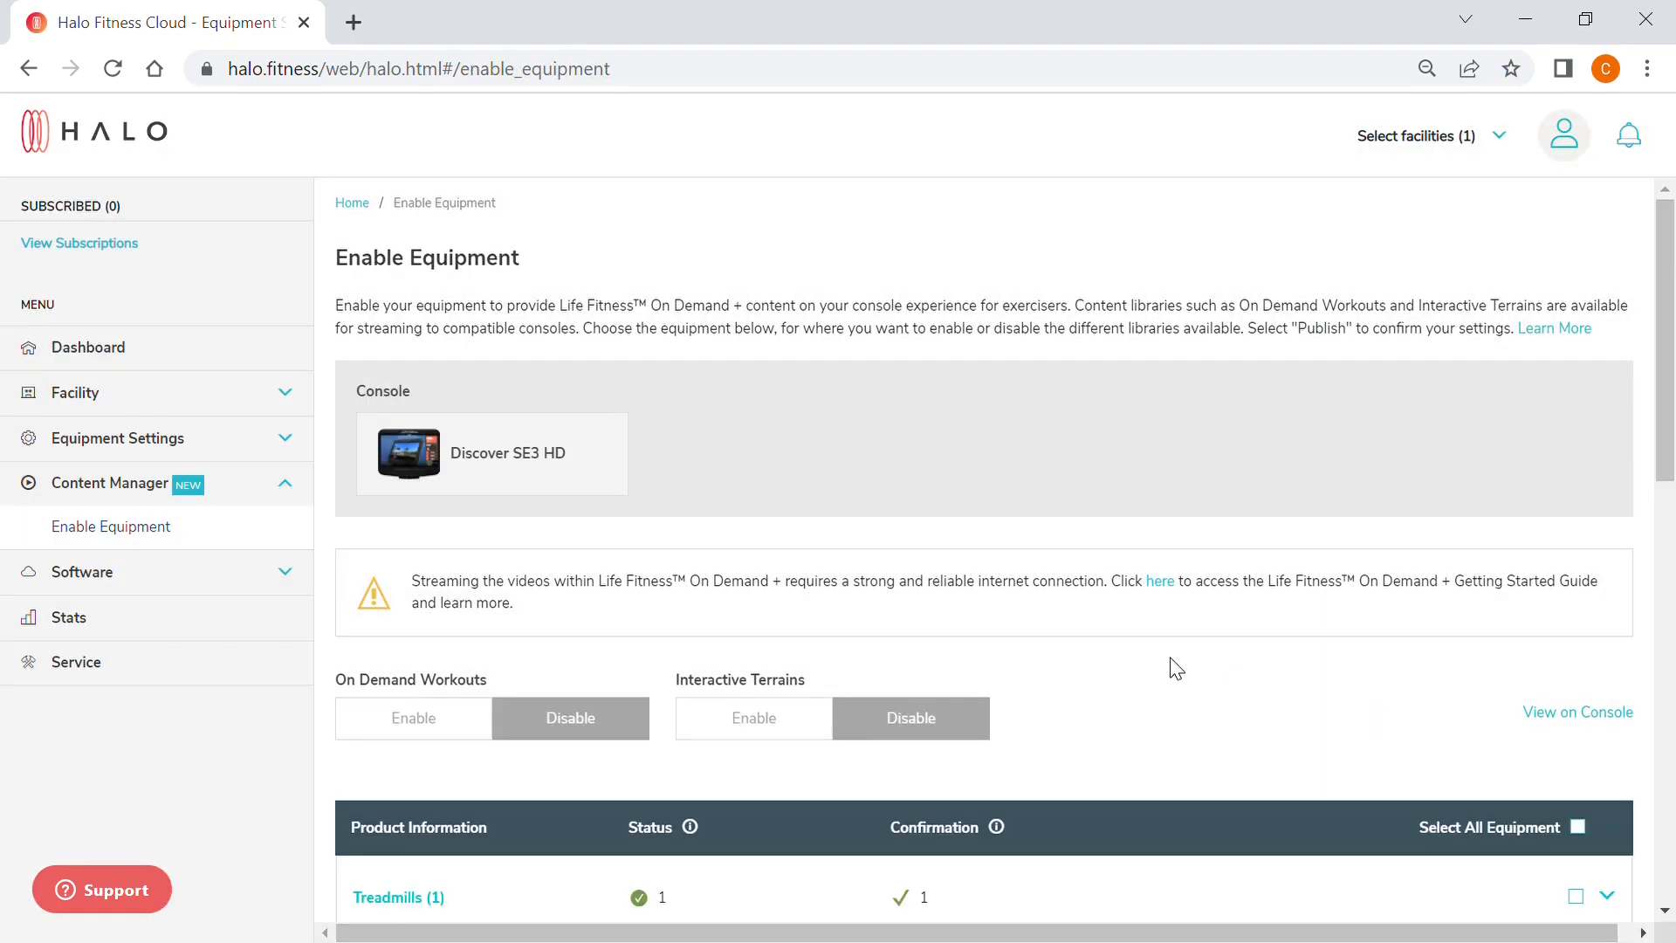
scroll(down, 3)
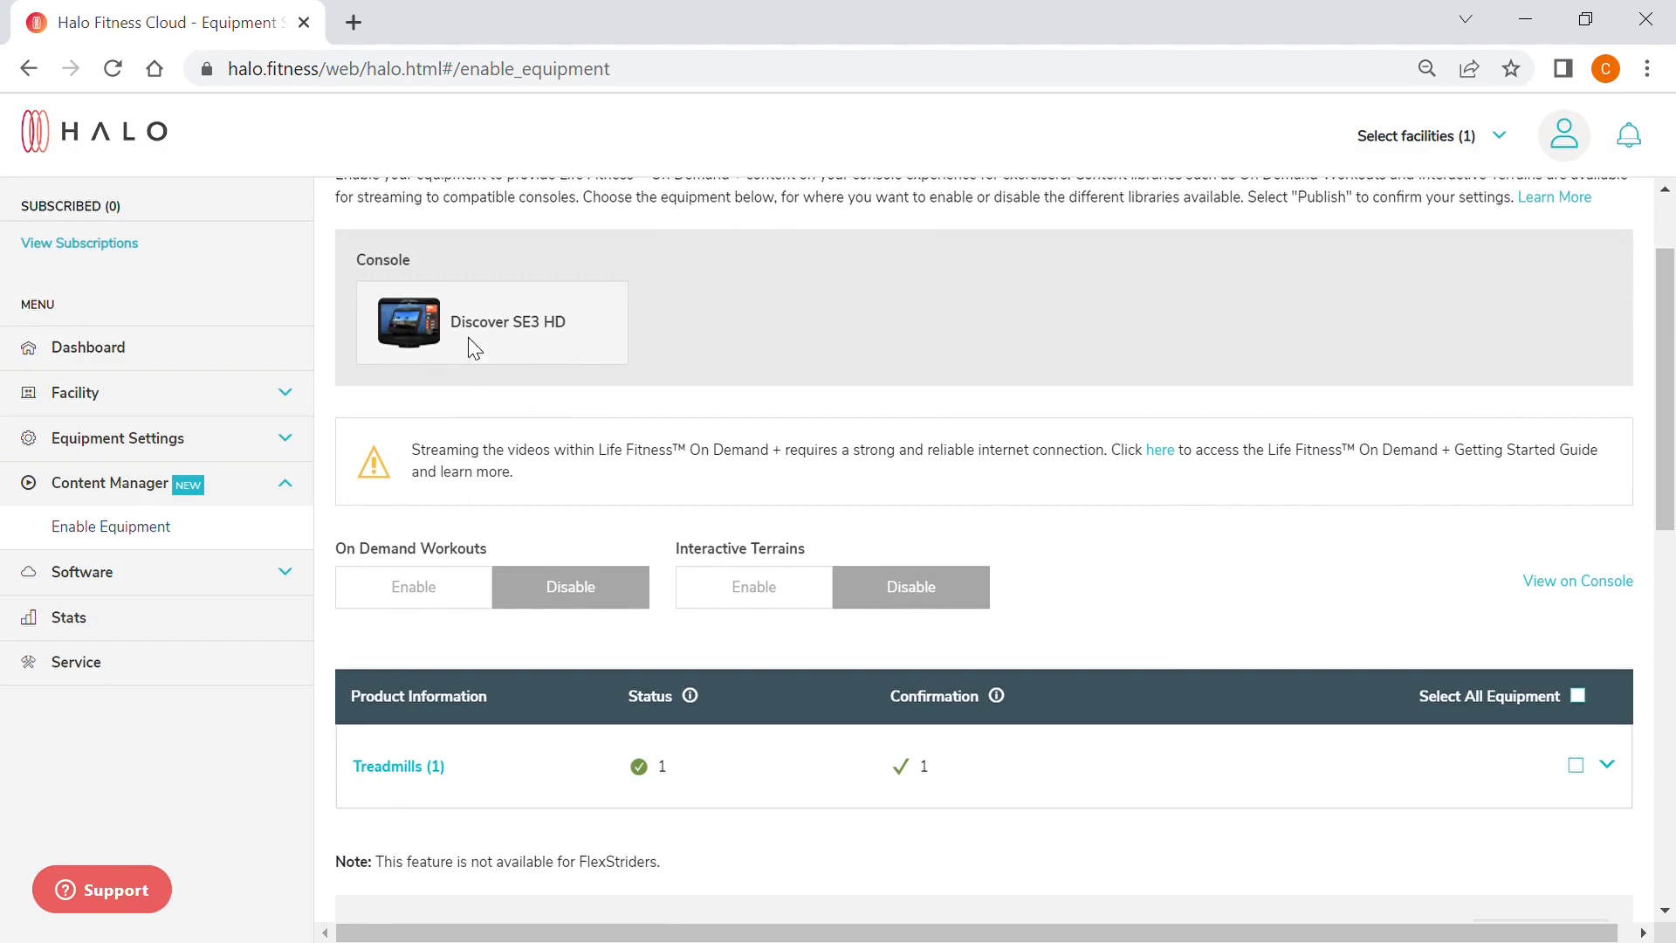
scroll(down, 3)
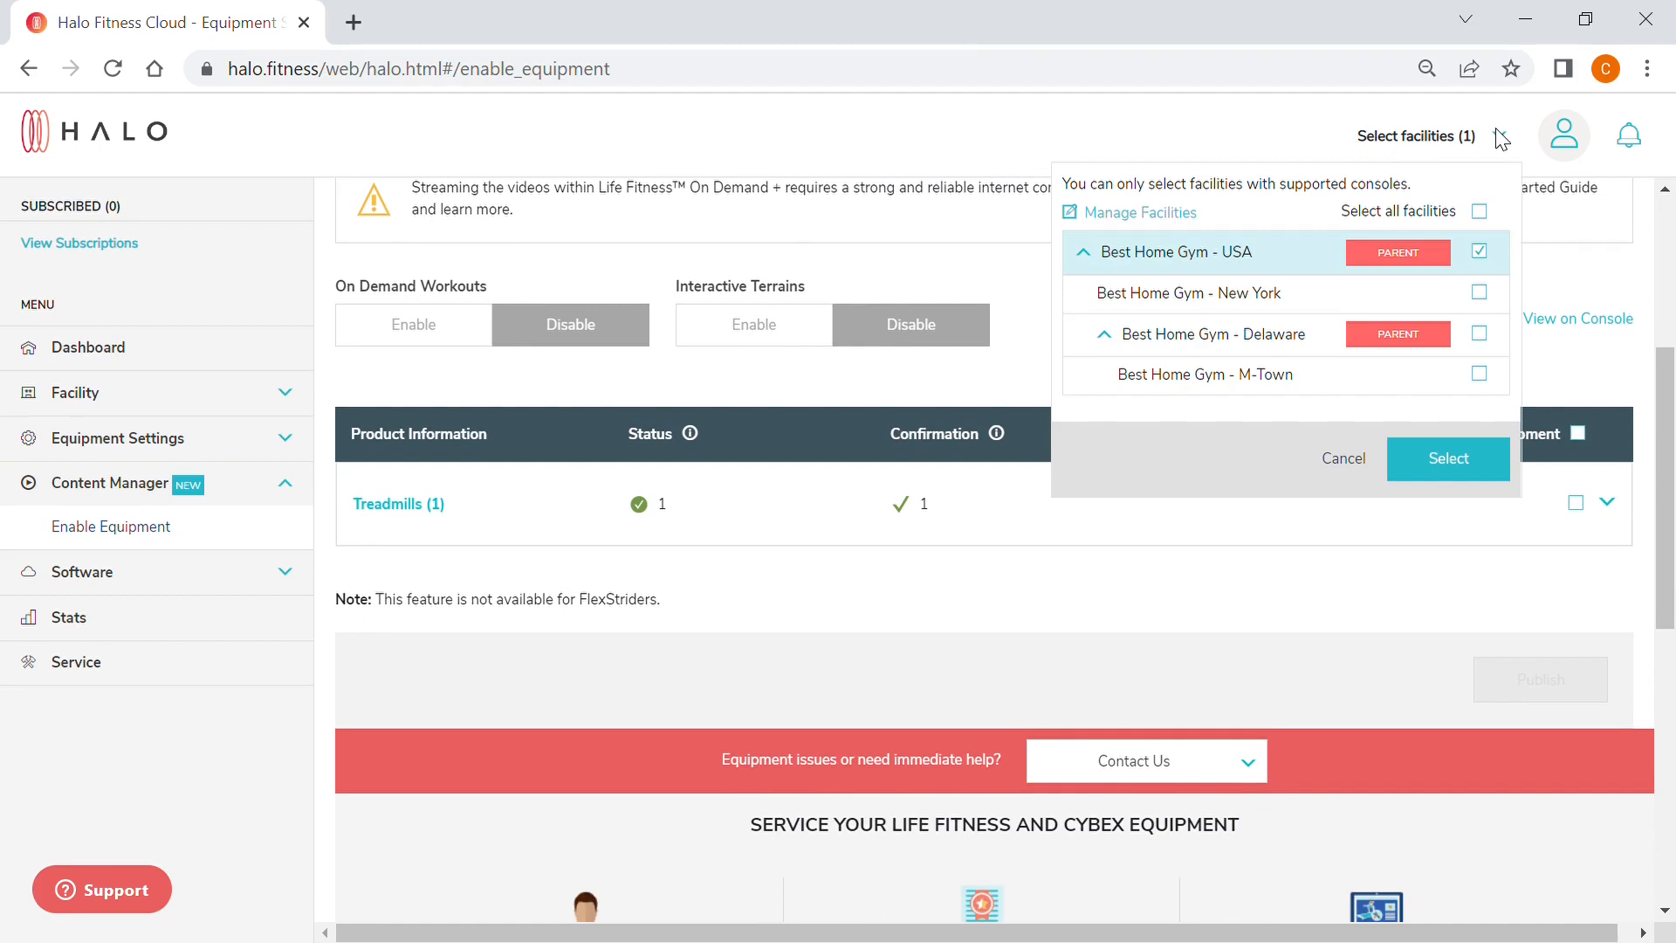
mouse_move(1494, 391)
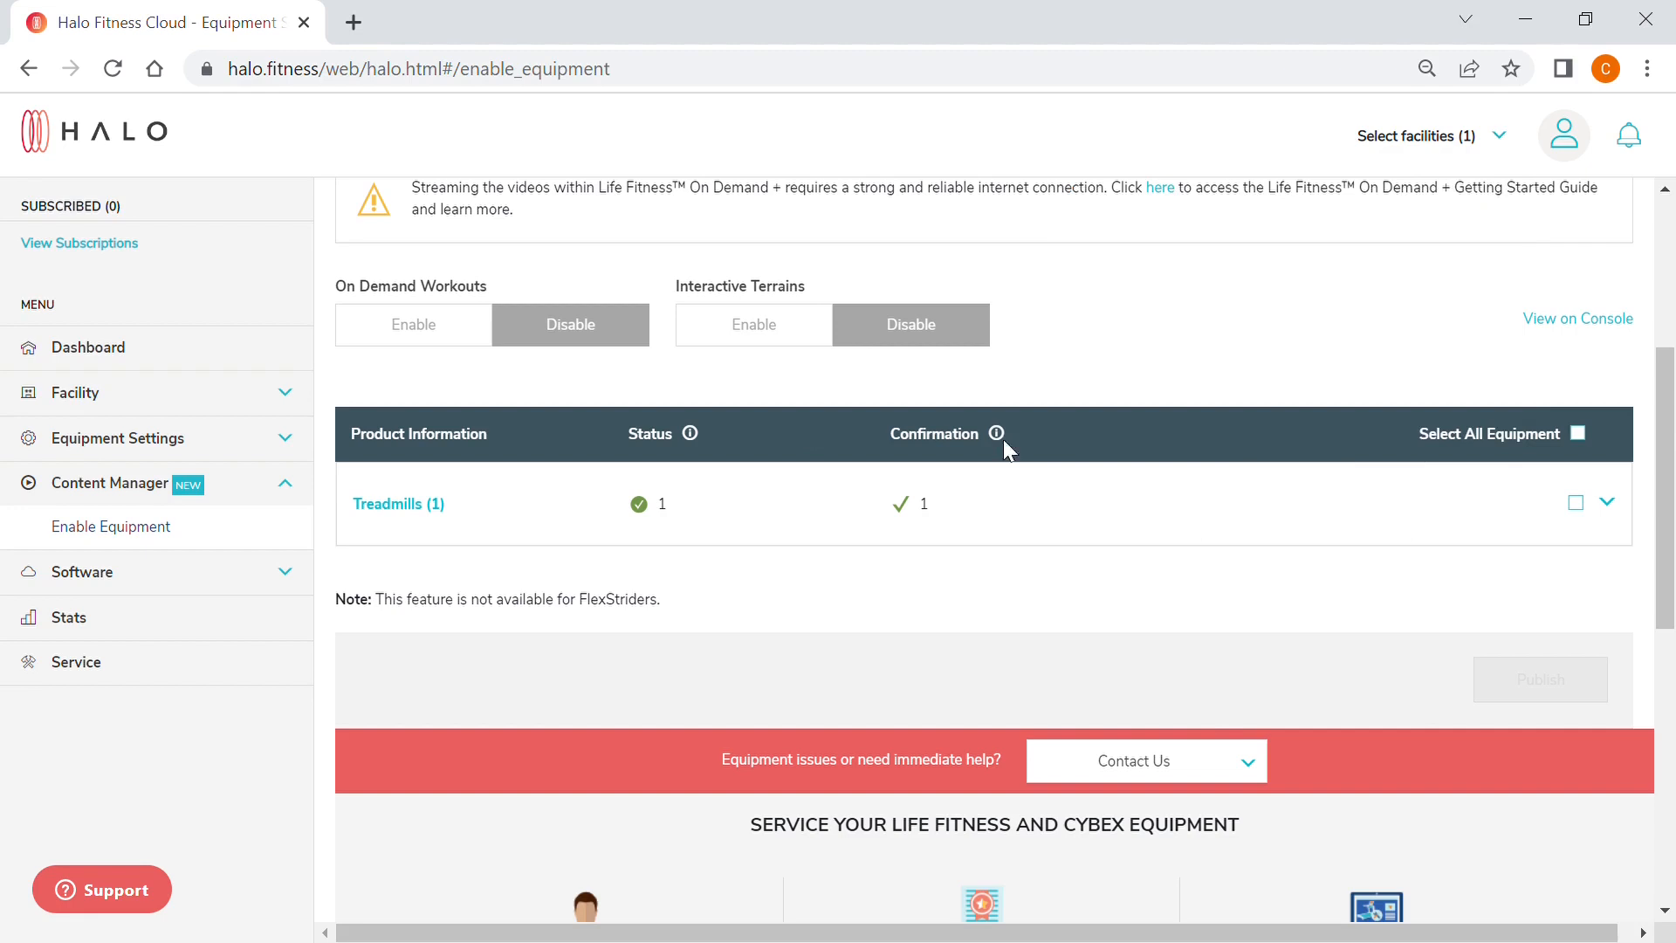
- Enable On Demand Workouts and Interactive Terrains and apply to all equipment
click(412, 455)
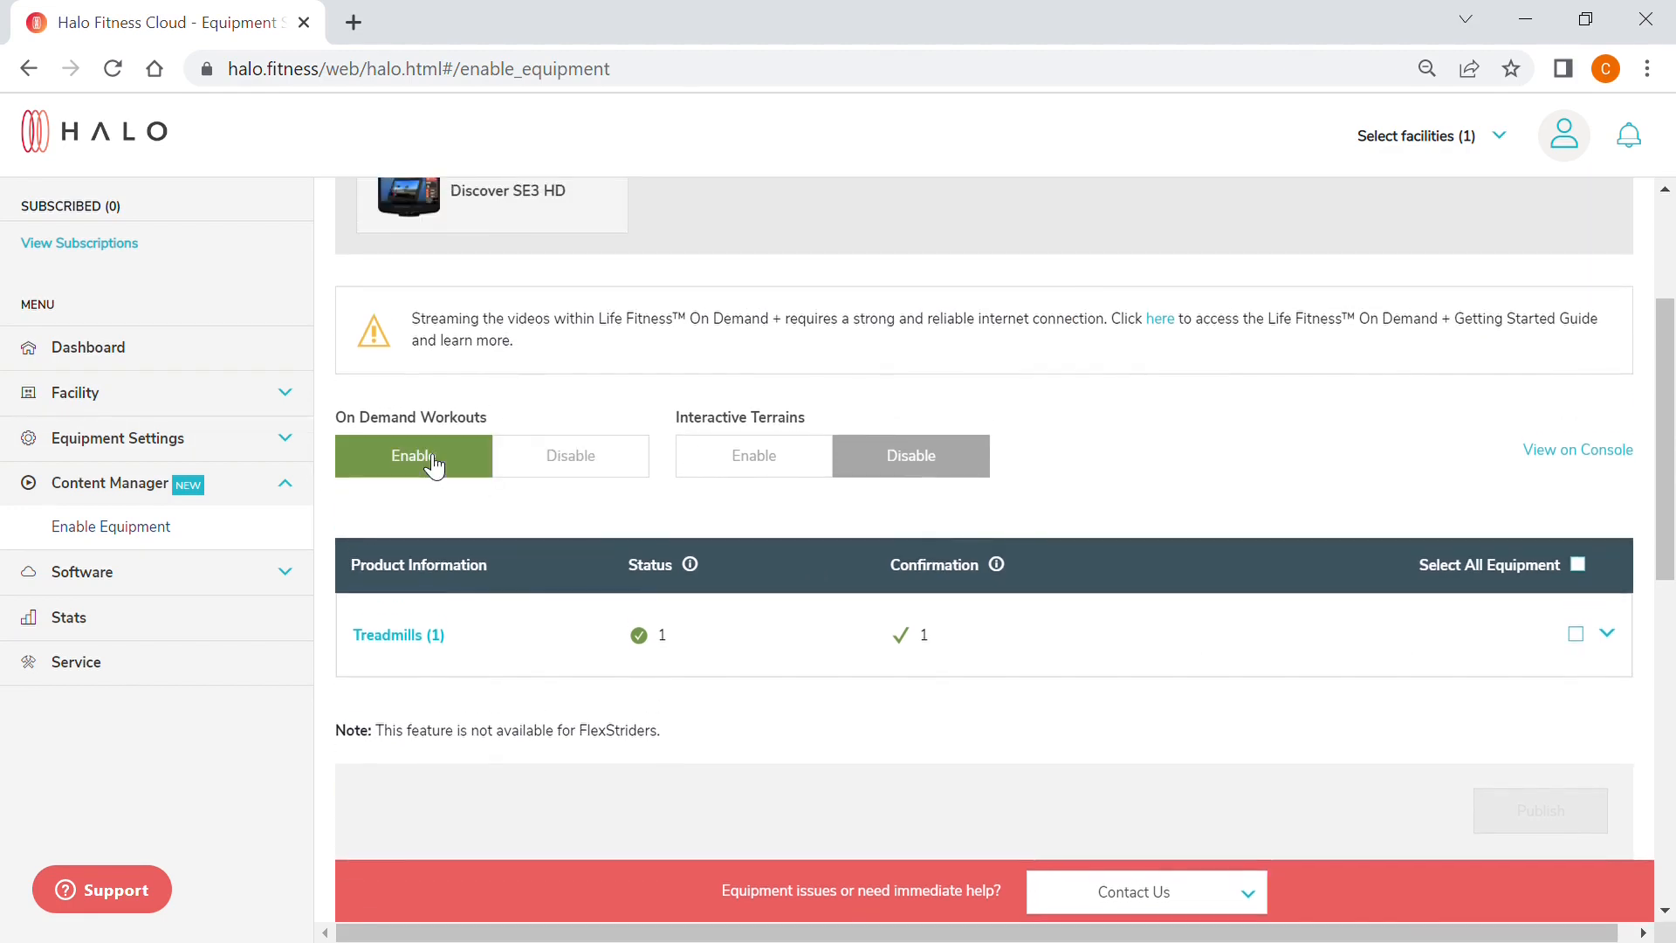
click(754, 455)
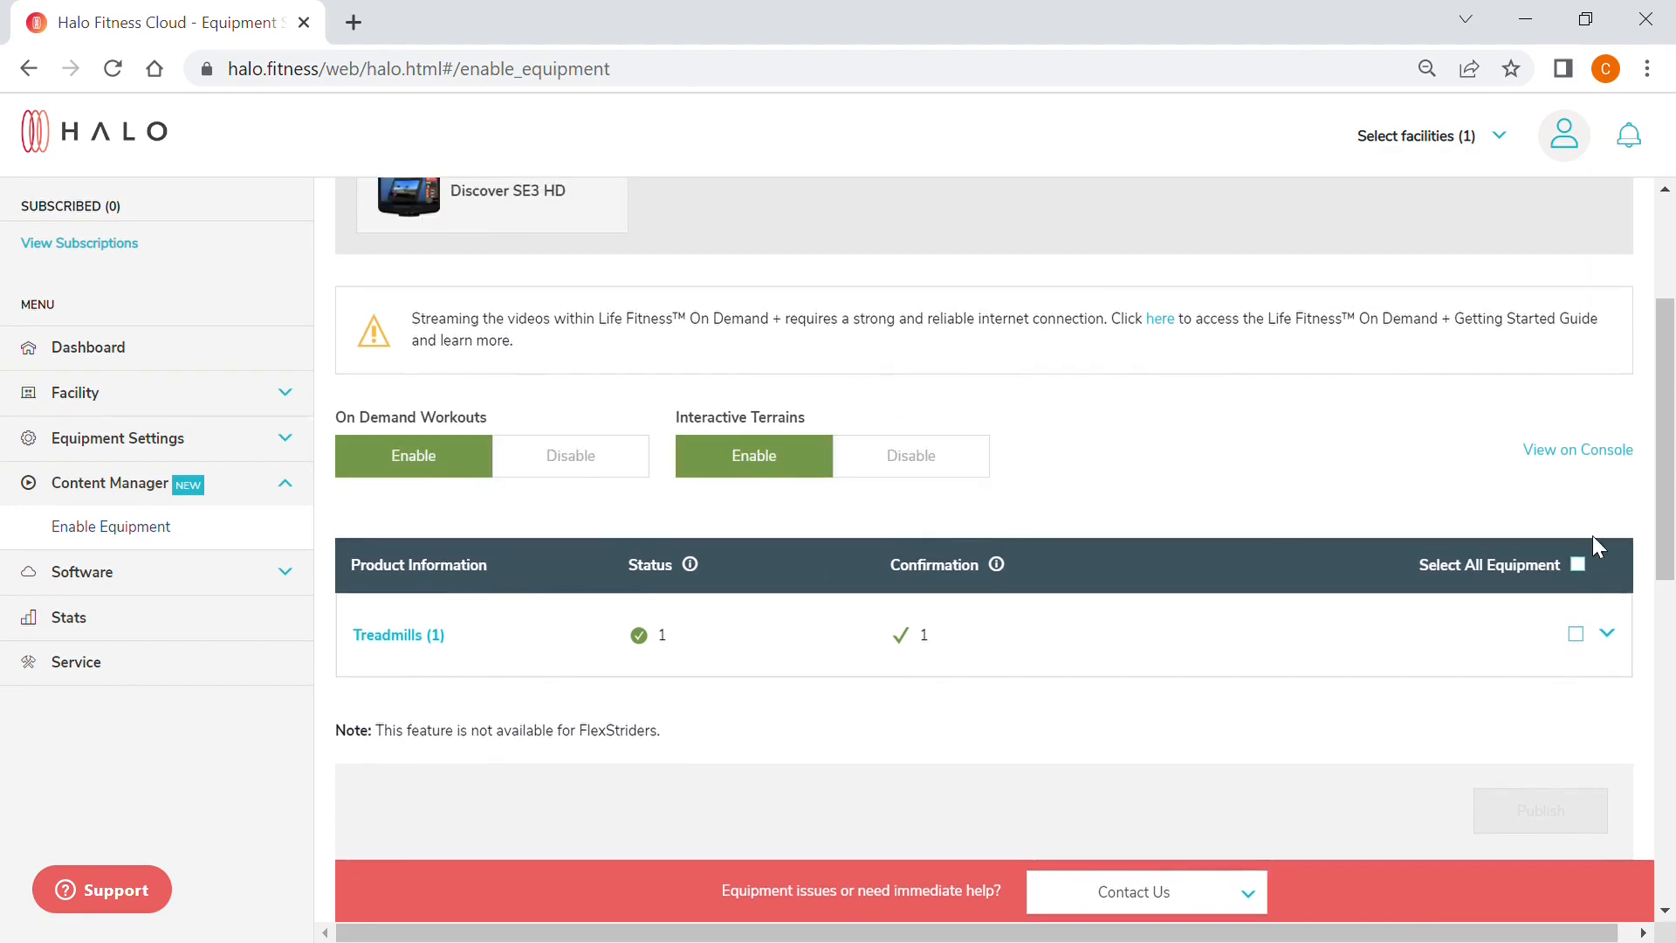
click(1575, 565)
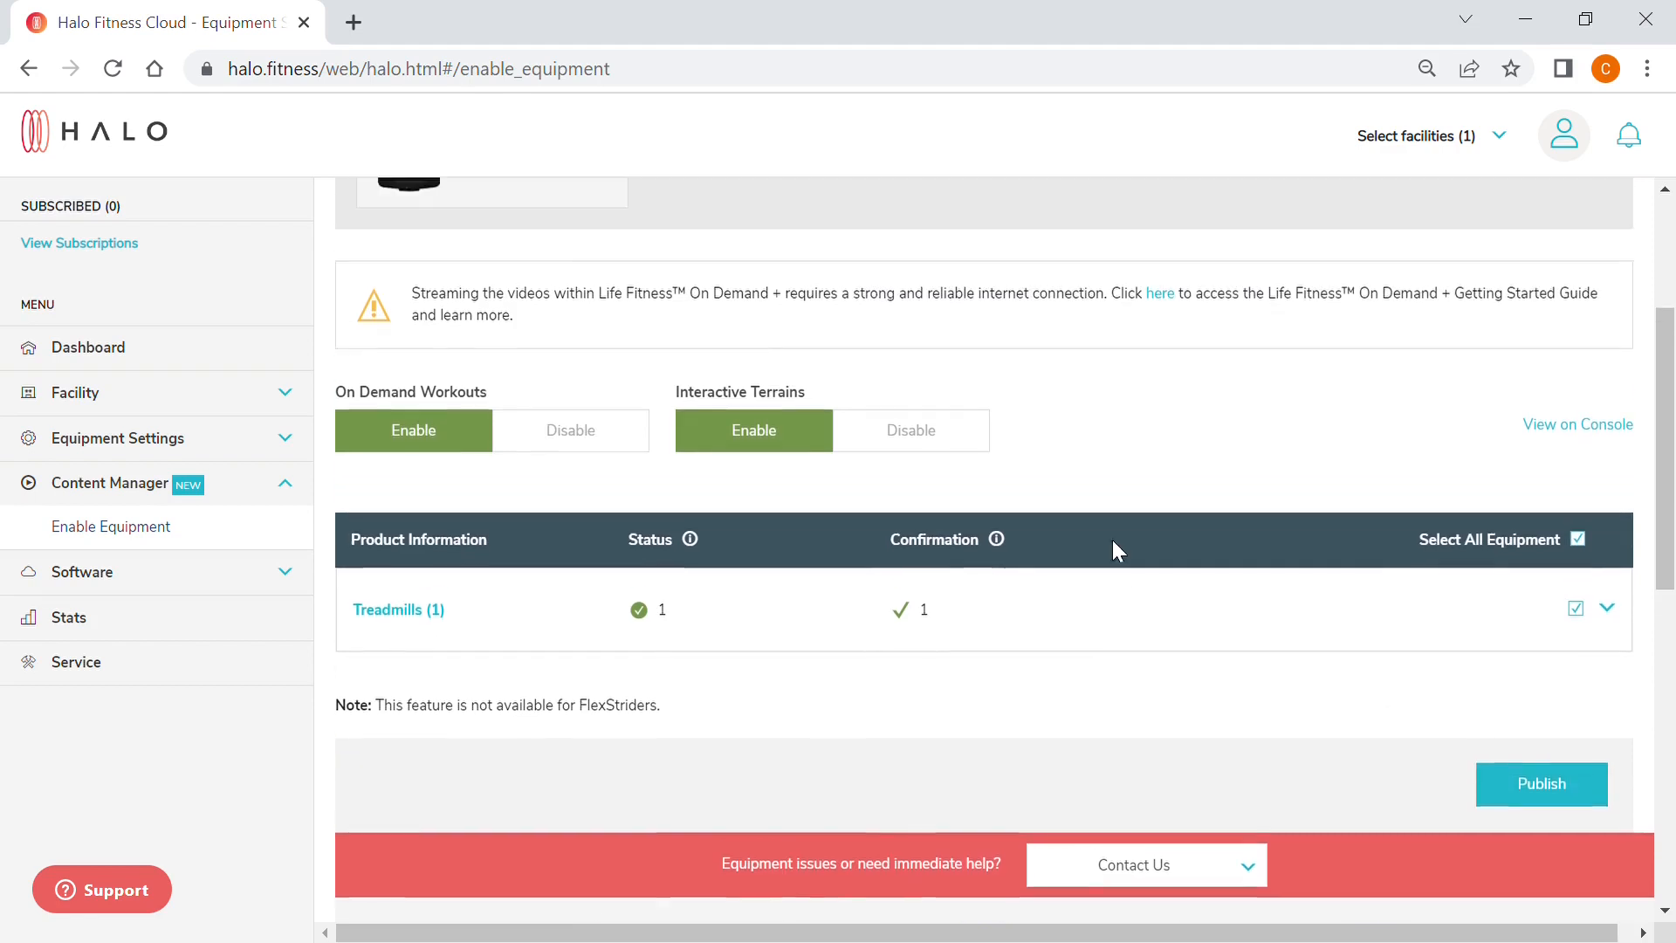
- Publish the settings, accepting the bandwidth warning and dismissing the success message
click(411, 429)
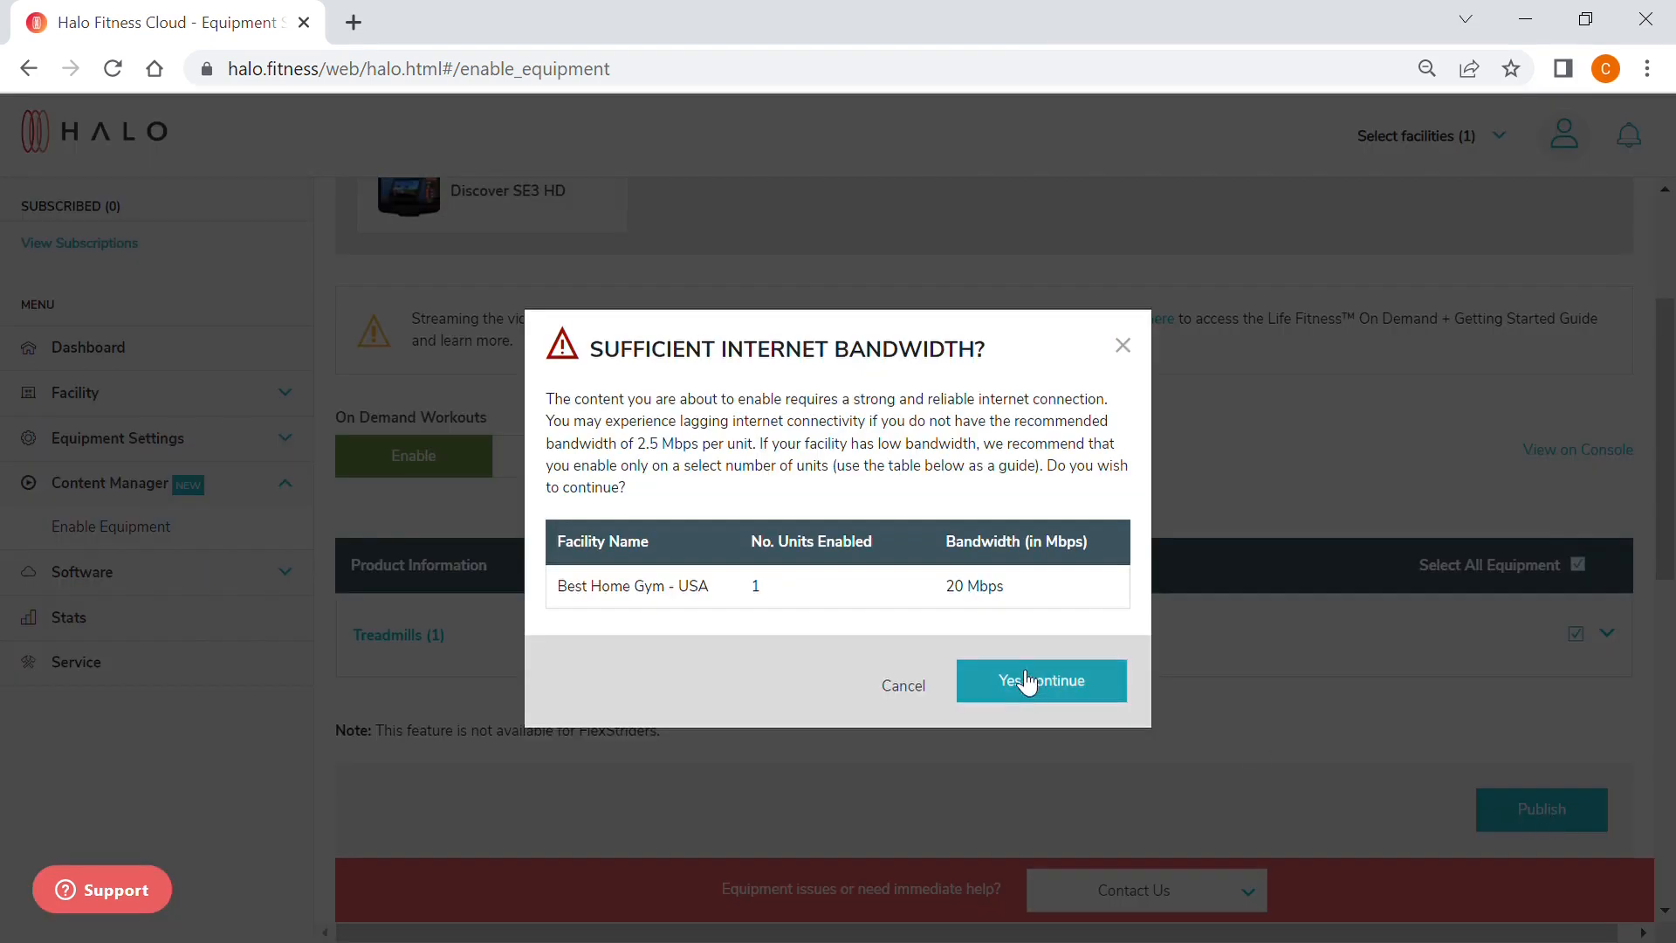
click(1040, 681)
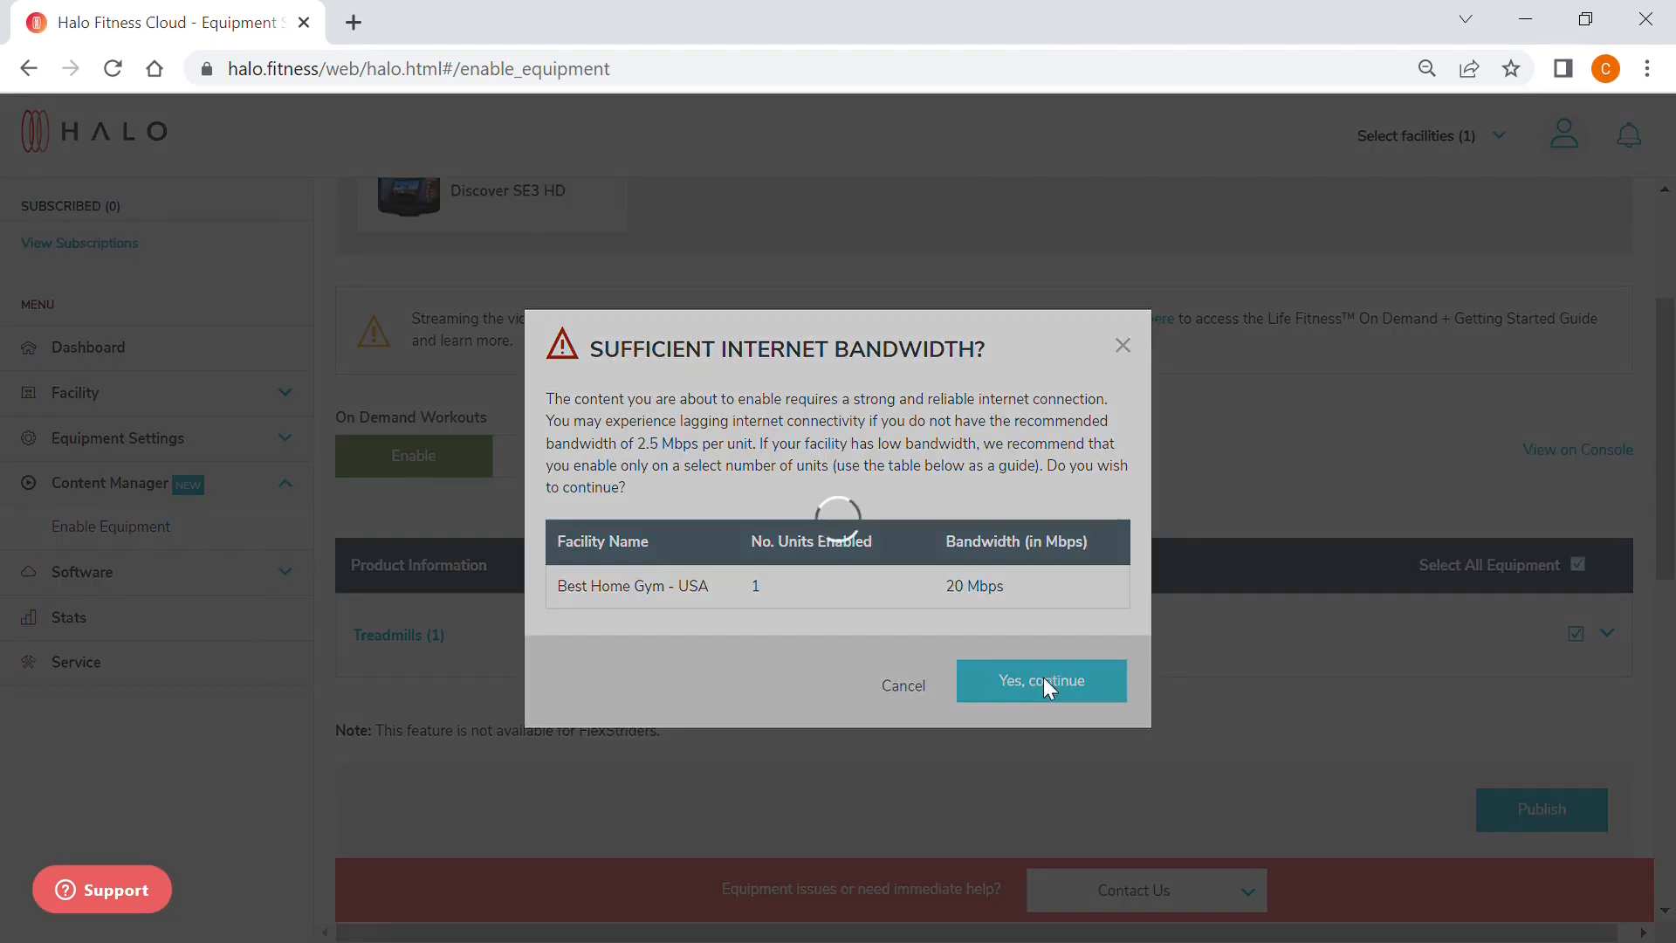
click(1039, 681)
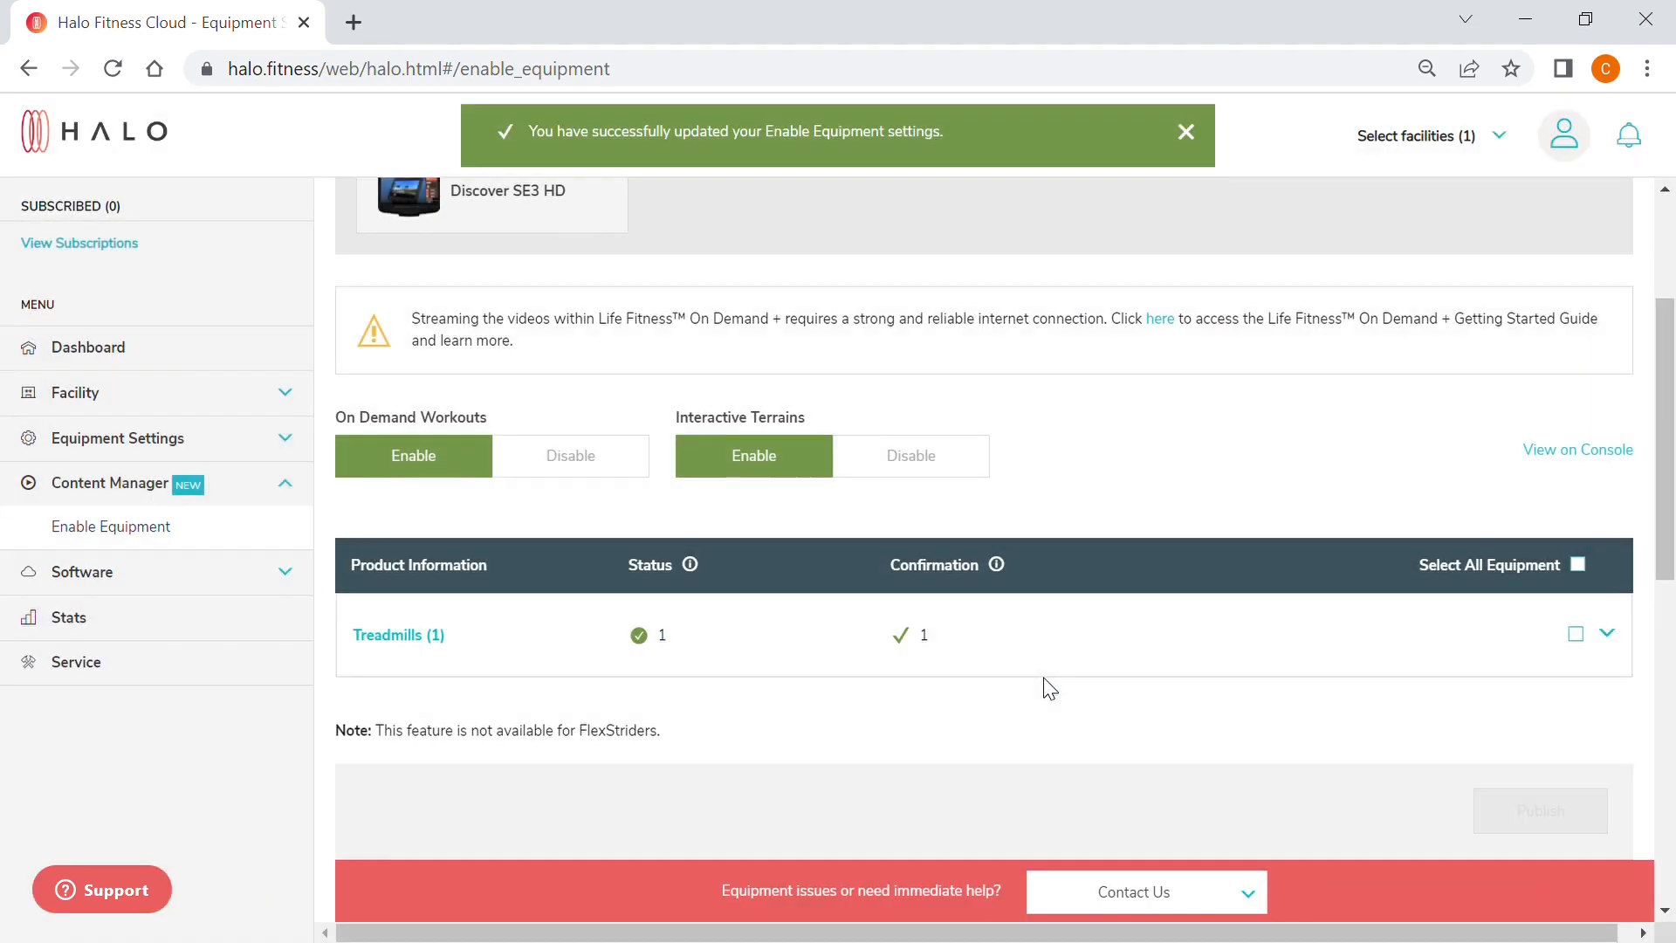
click(1185, 131)
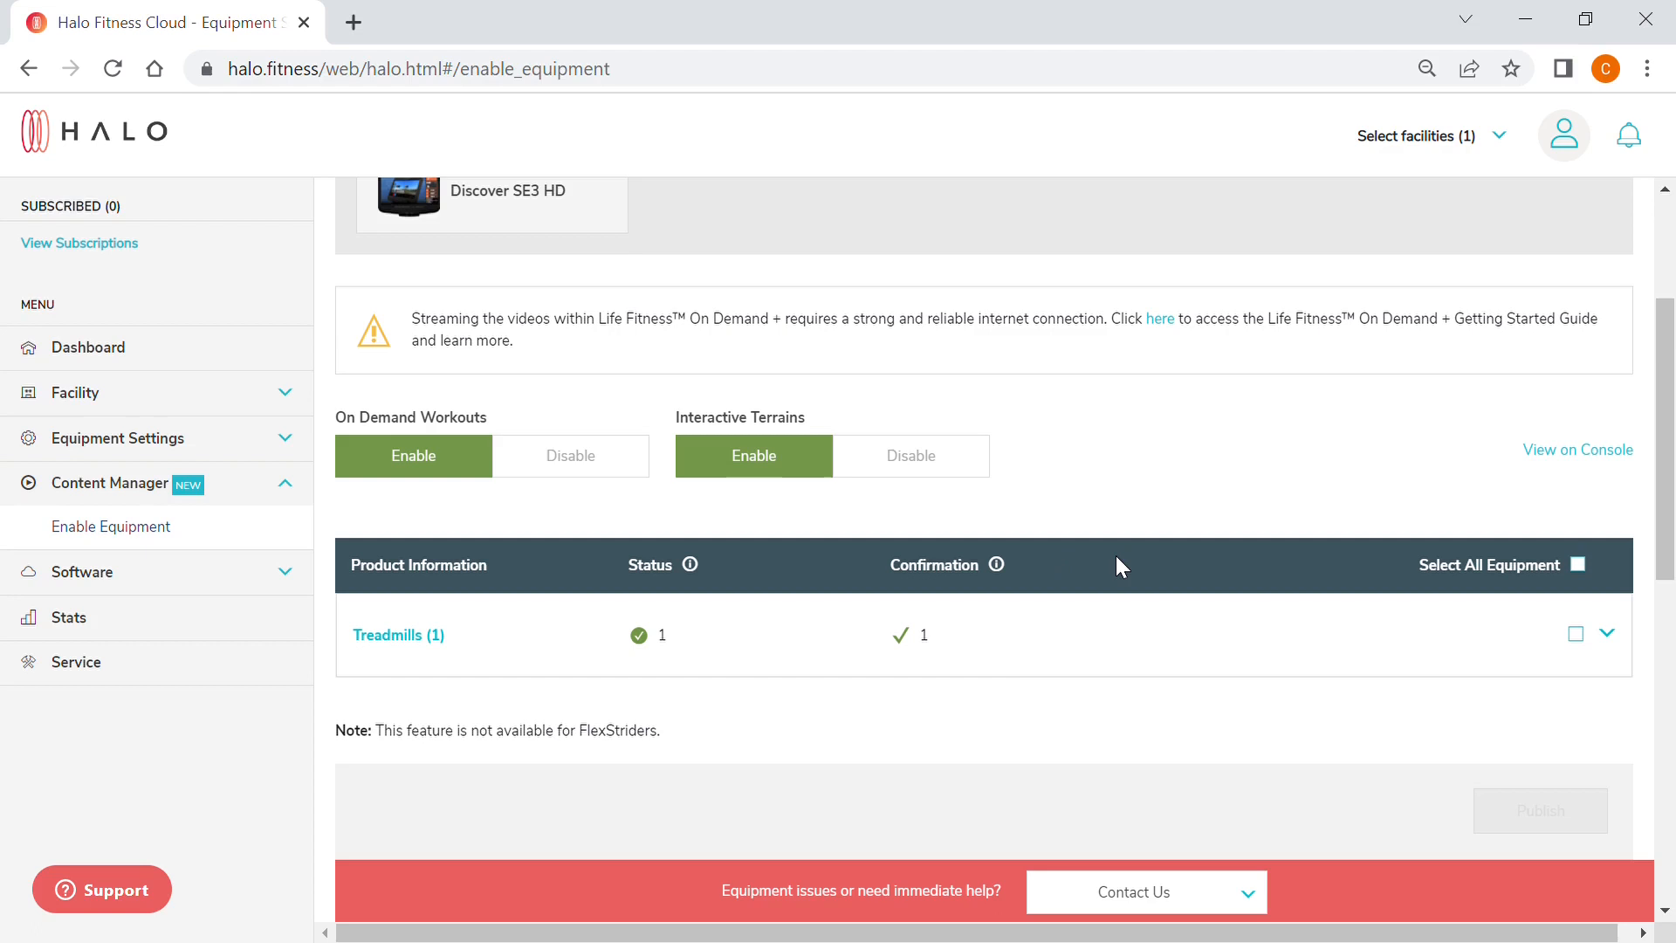
- Disable On Demand Workouts and Interactive Terrains for all equipment and publish
click(569, 455)
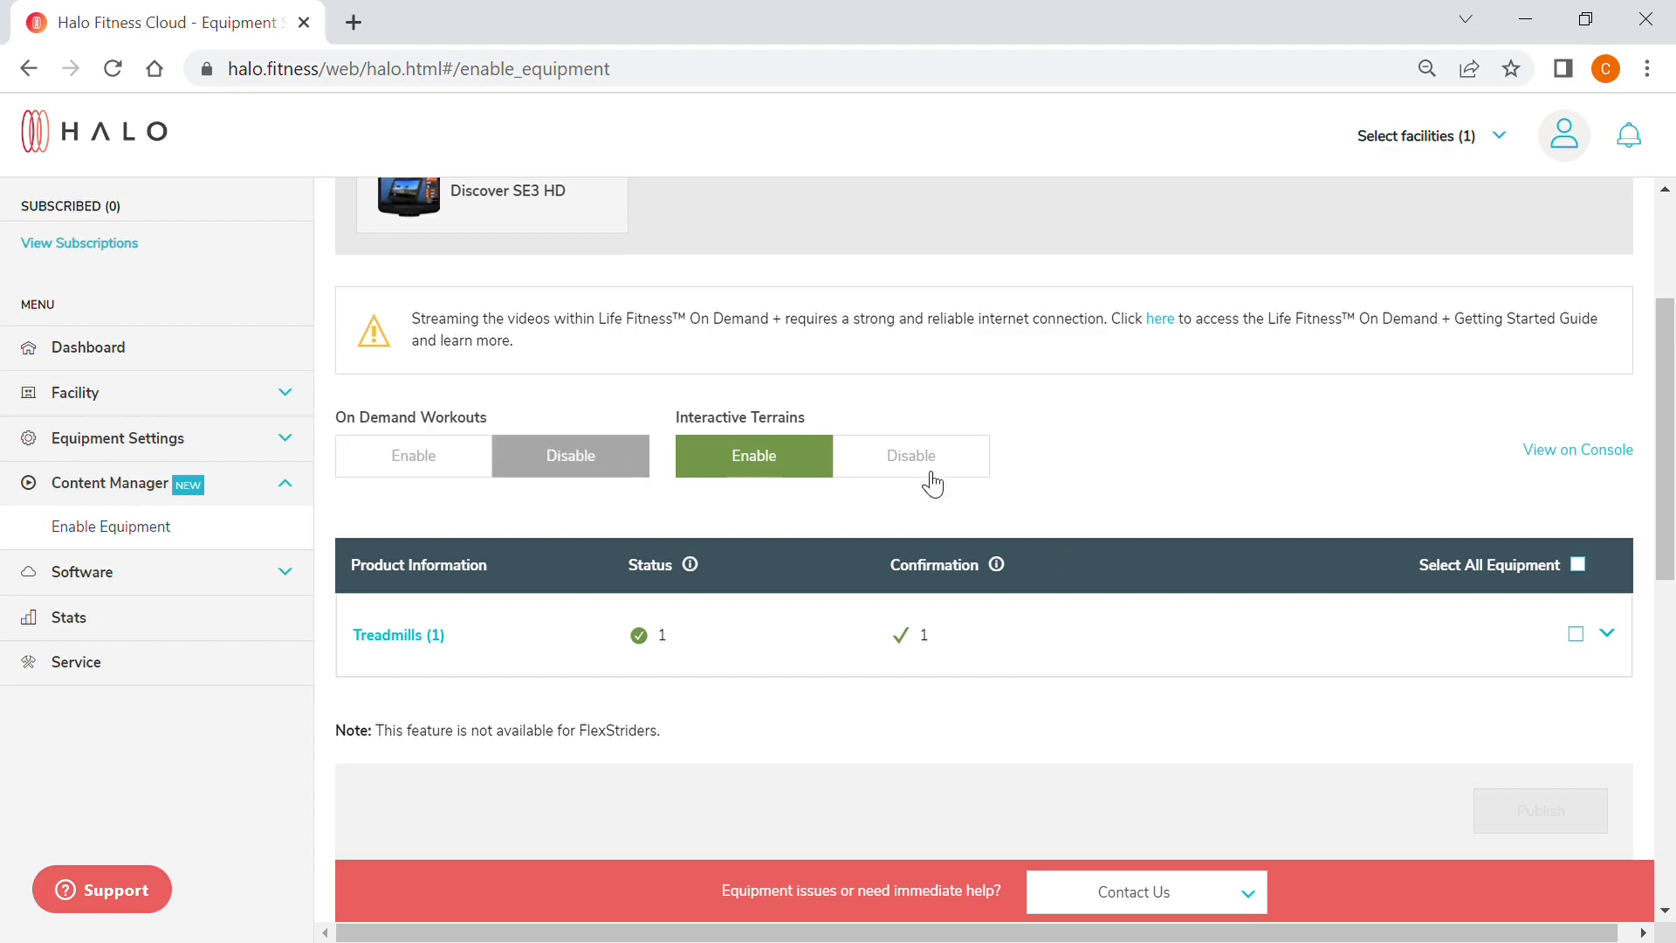
click(911, 456)
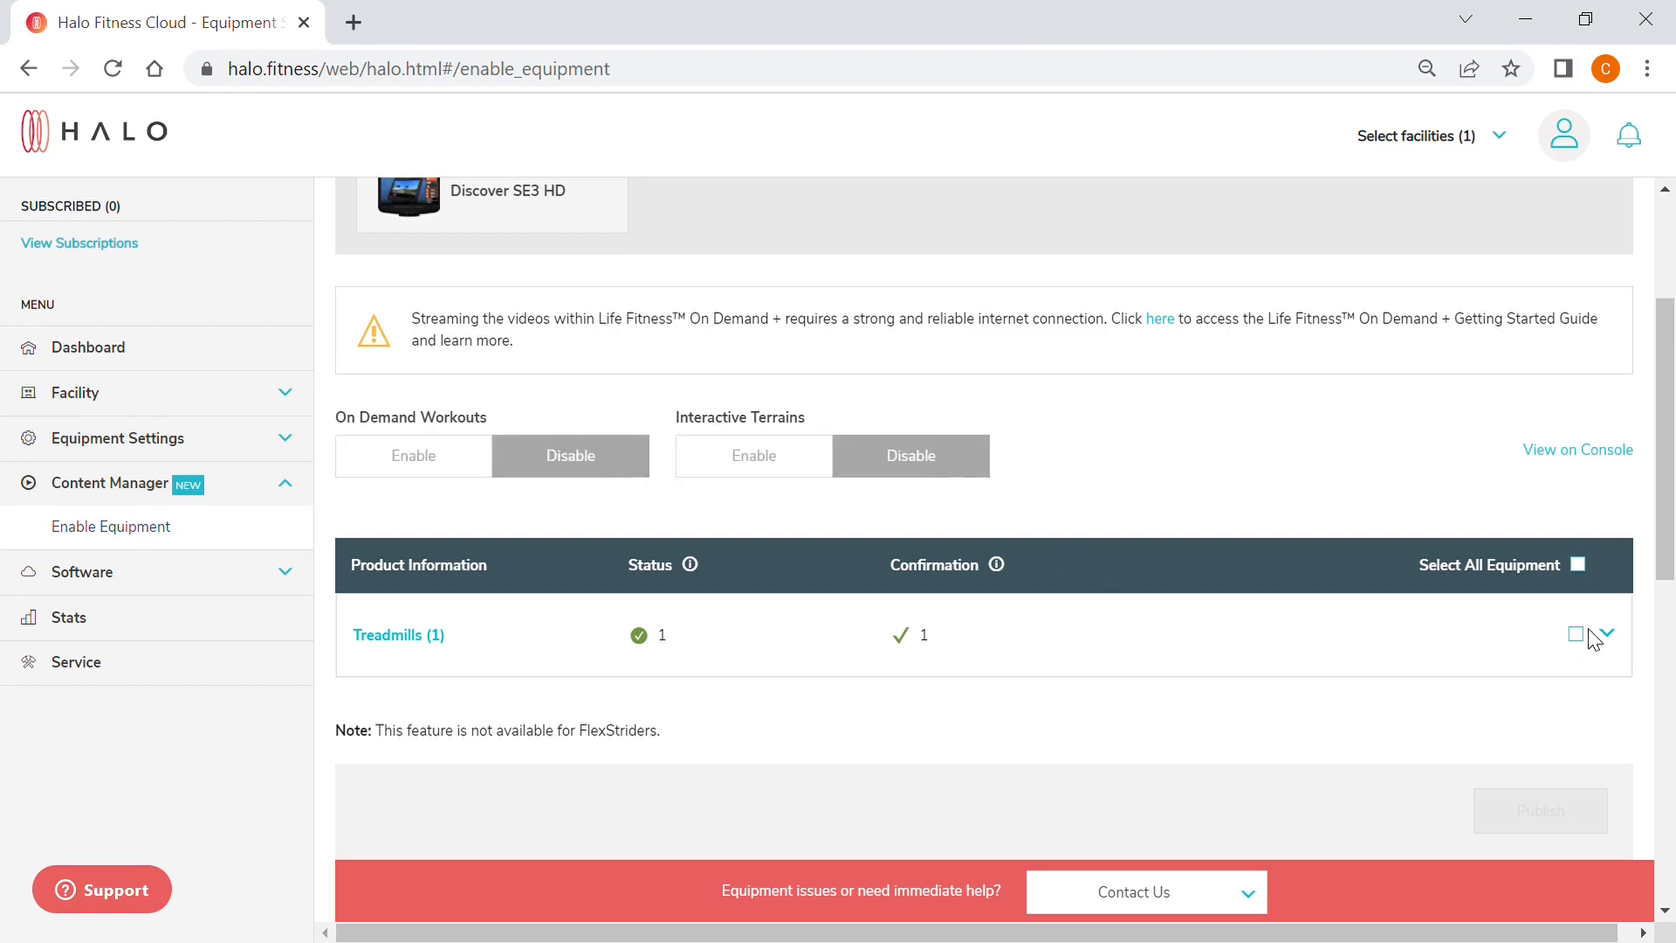
click(1575, 634)
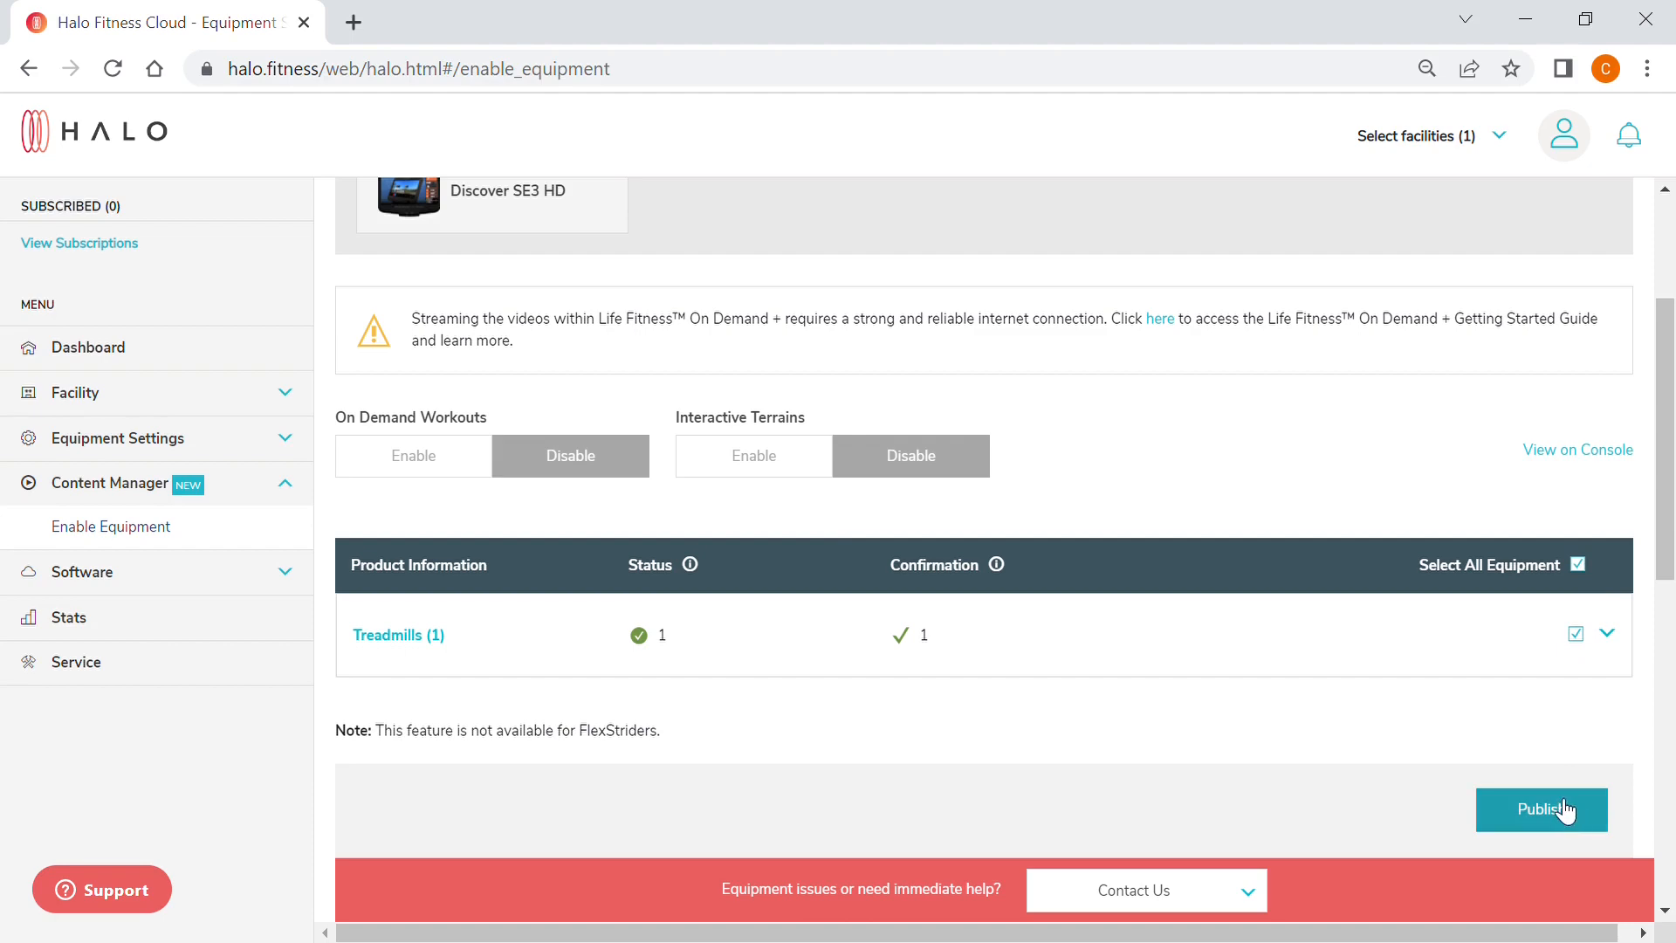
click(1541, 808)
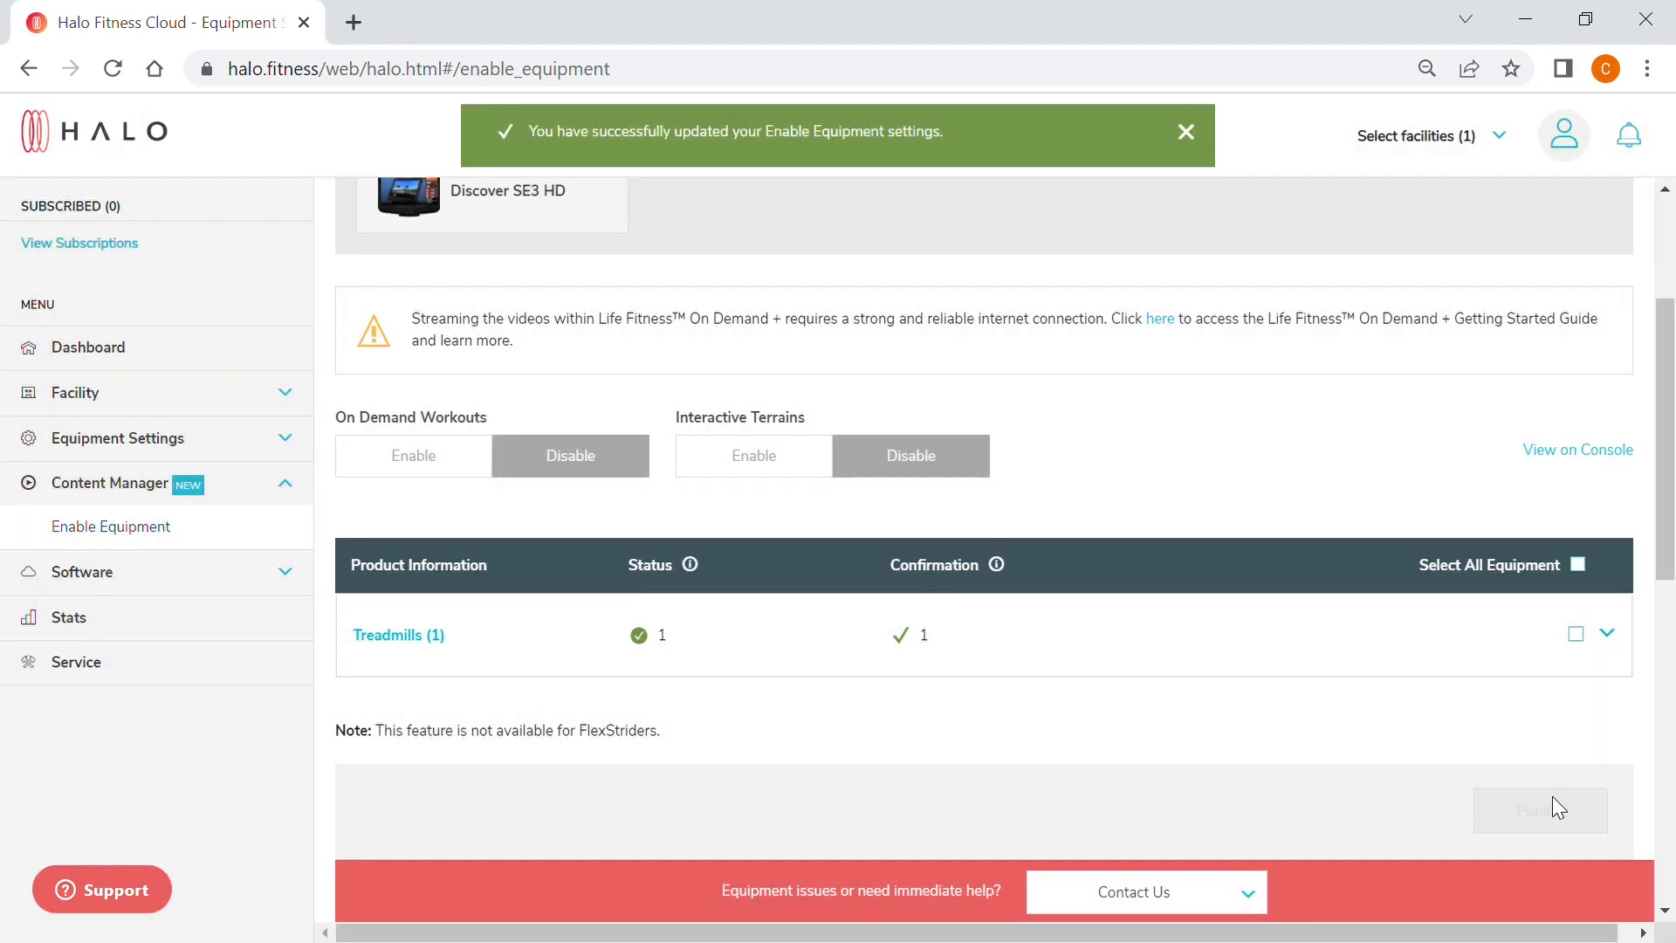